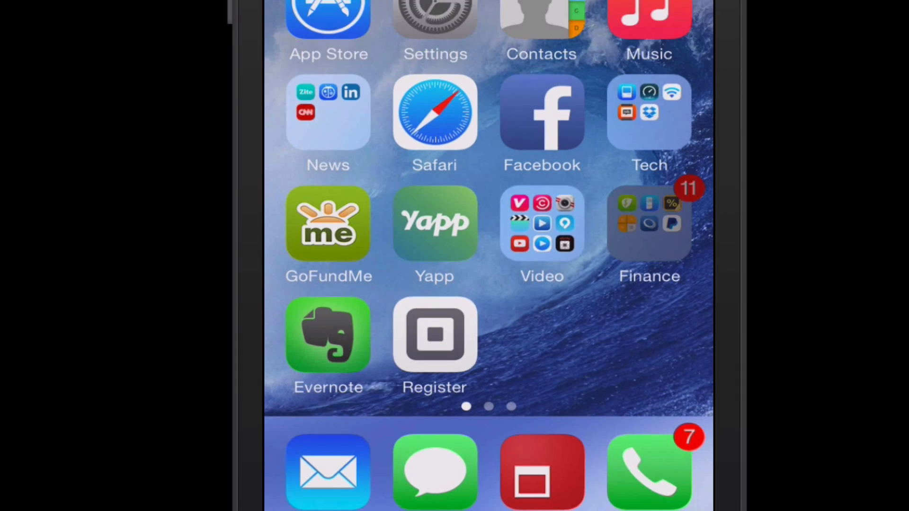
pyautogui.scroll(-3)
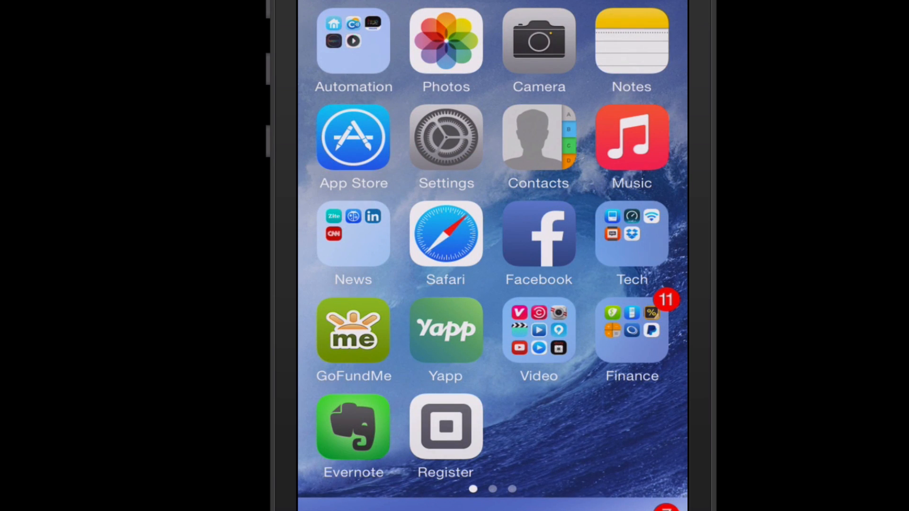